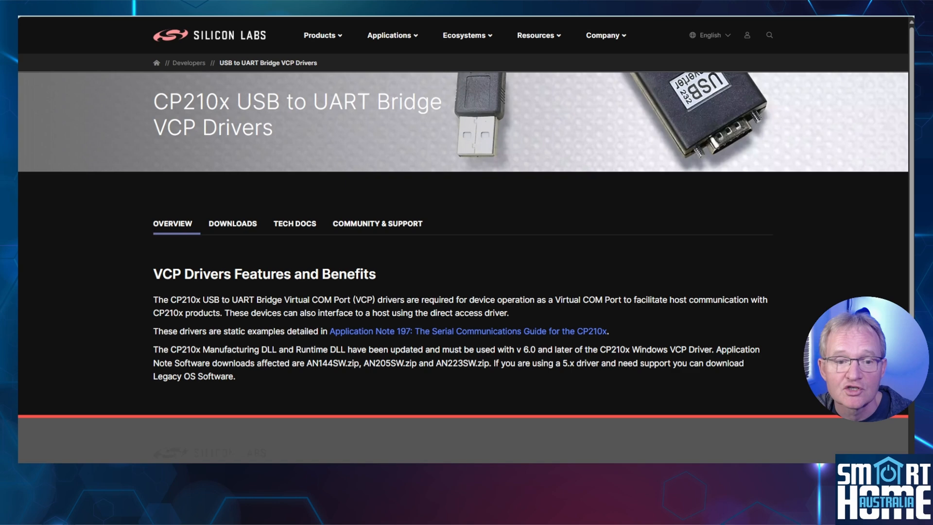
# - Download the CP210x Universal Windows Driver from Silicon Labs' Downloads section and save it
pyautogui.click(233, 223)
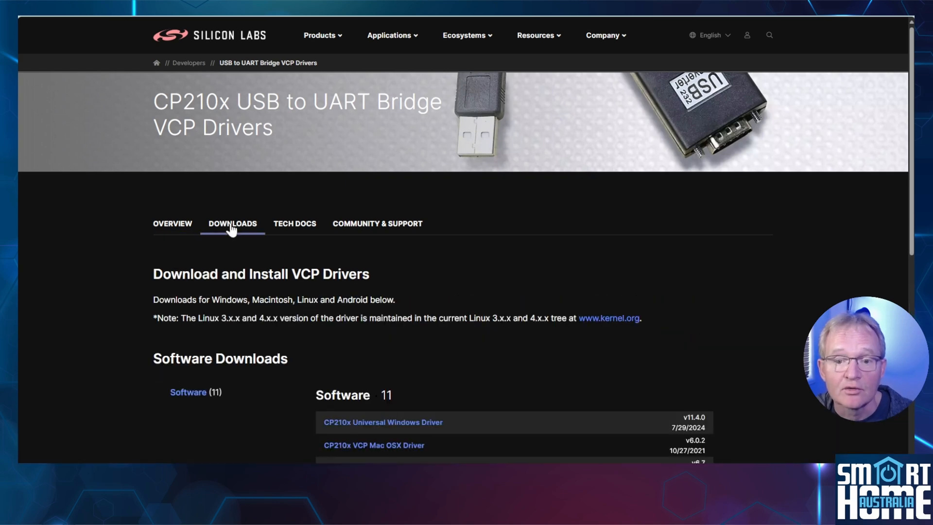
pyautogui.moveTo(360, 429)
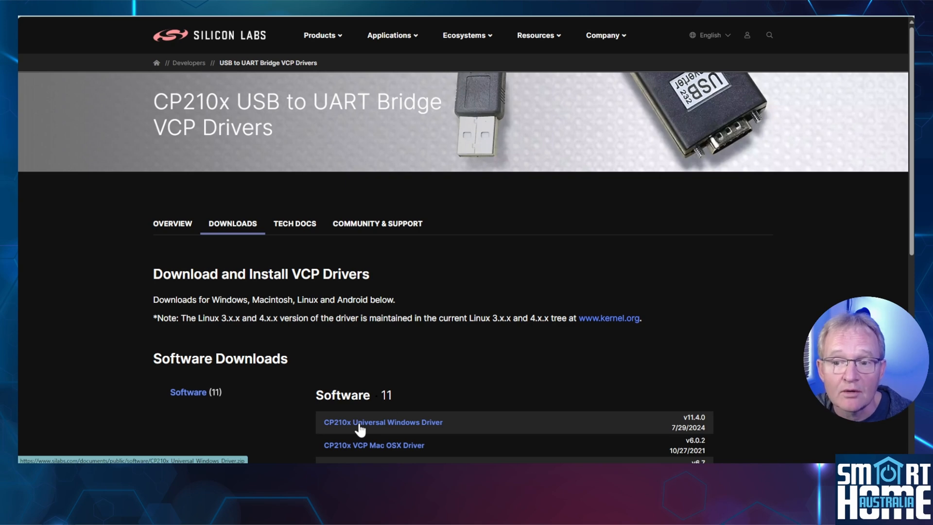
pyautogui.click(384, 422)
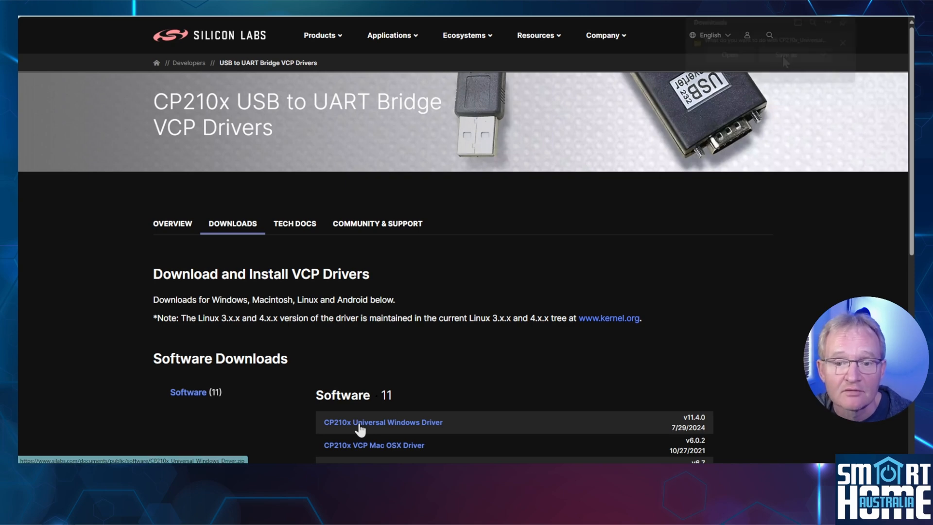
pyautogui.click(382, 422)
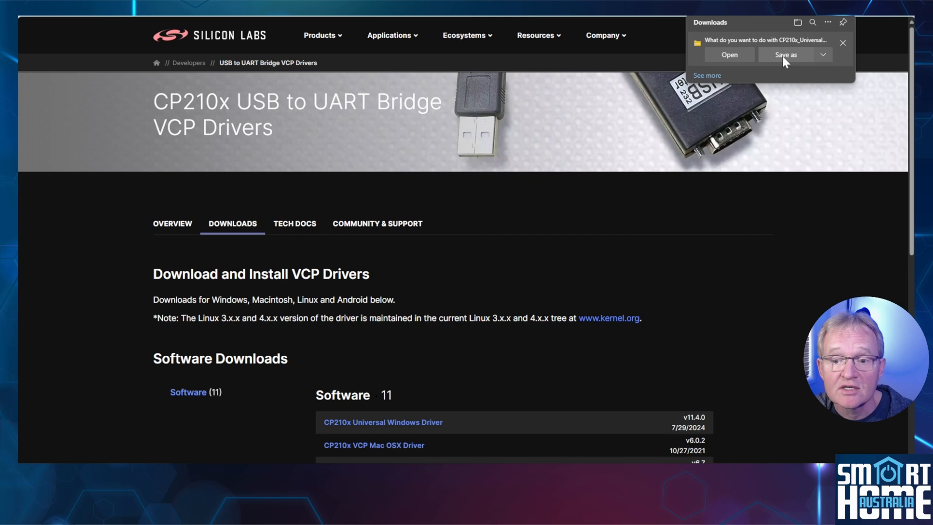
pyautogui.click(785, 54)
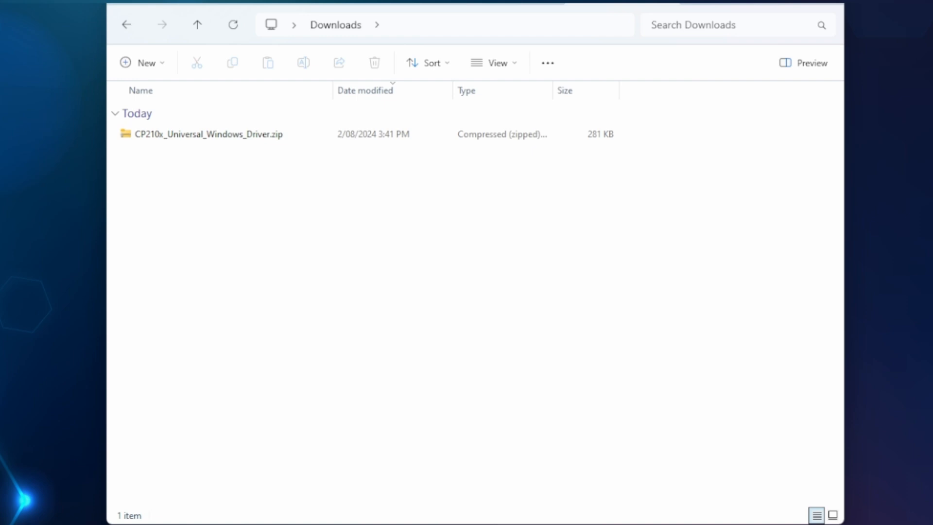
# - Extract CP210x_Universal_Windows_Driver.zip into its default same-name folder in Downloads
pyautogui.rightClick(208, 134)
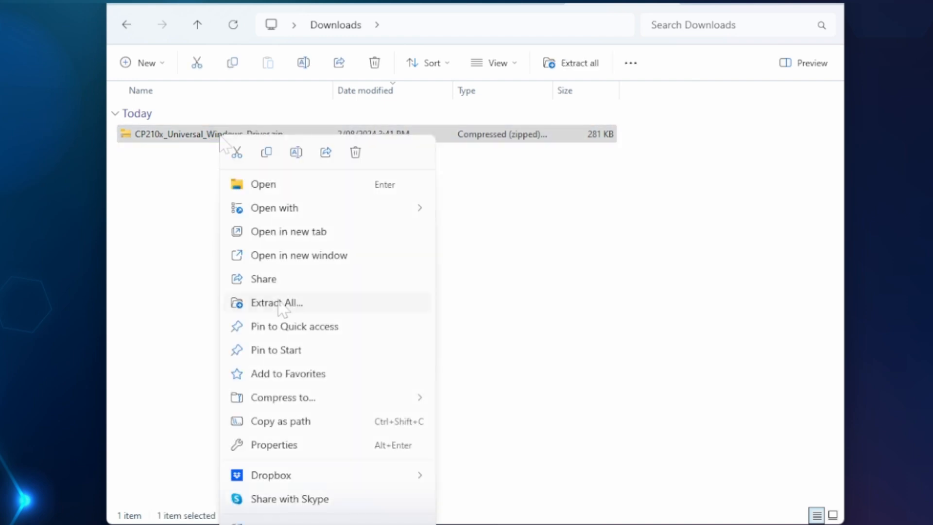
pyautogui.click(276, 302)
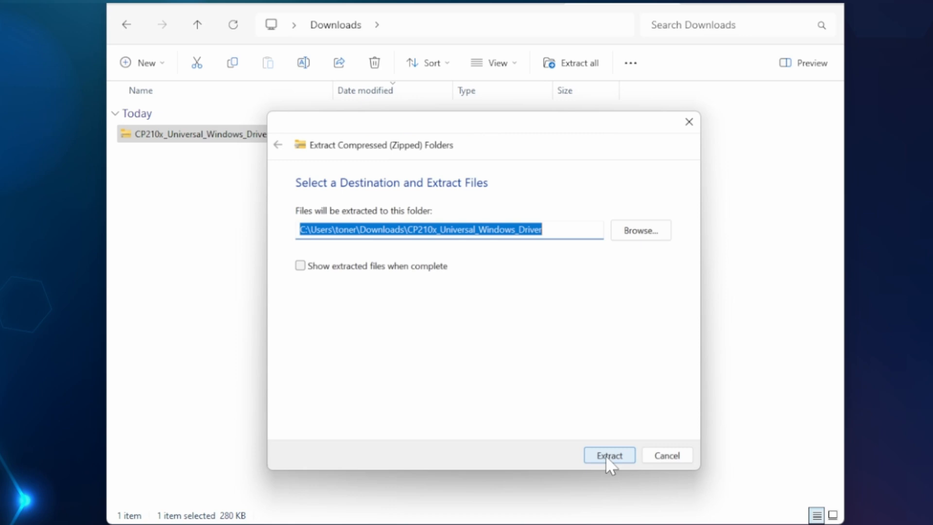
pyautogui.click(608, 455)
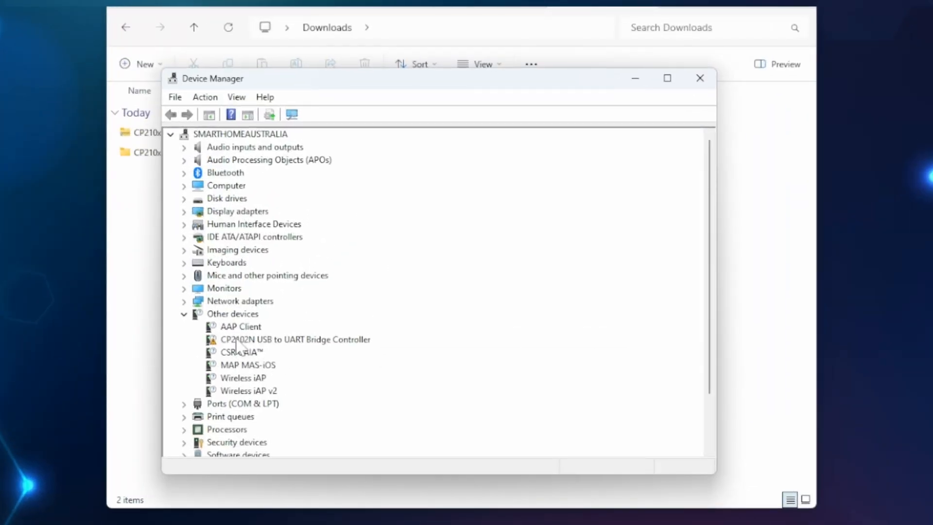
# - Update the CP2102N bridge controller's driver from the extracted CP210x folder
pyautogui.click(295, 340)
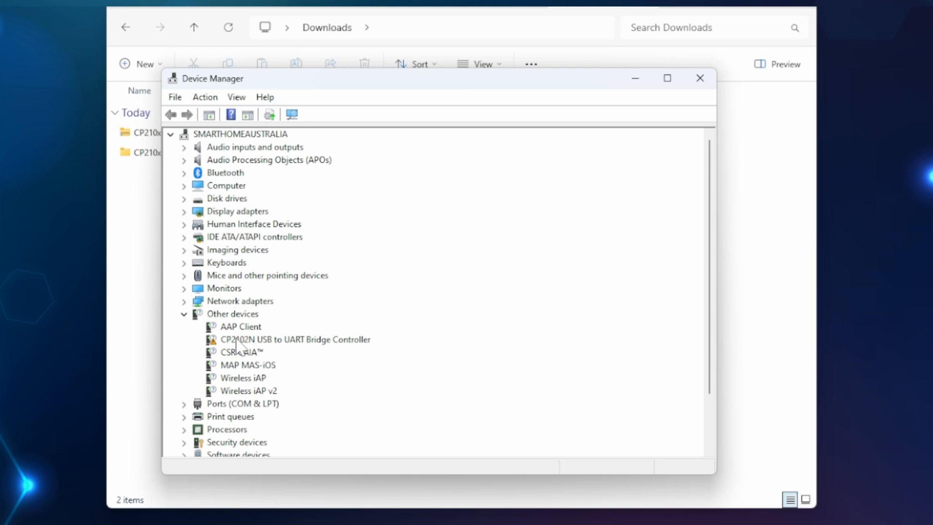
pyautogui.moveTo(278, 349)
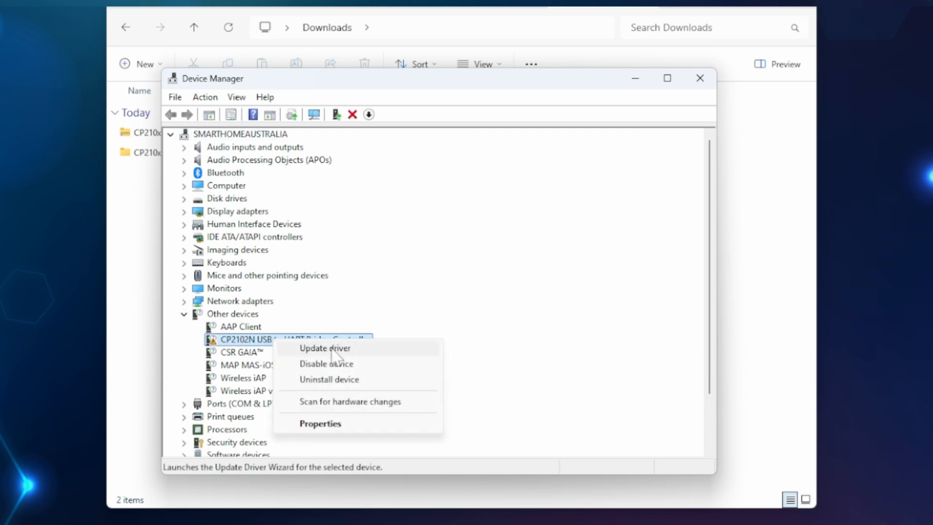
pyautogui.click(324, 348)
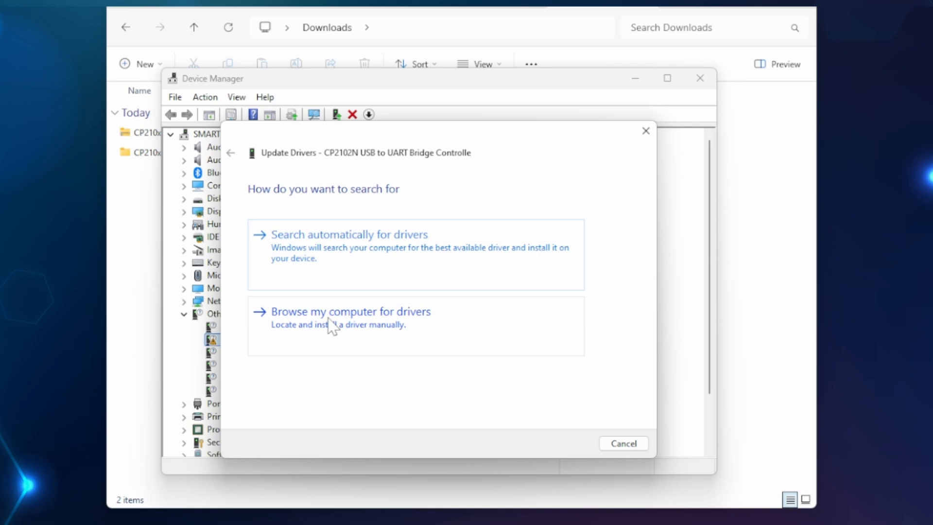
pyautogui.click(351, 311)
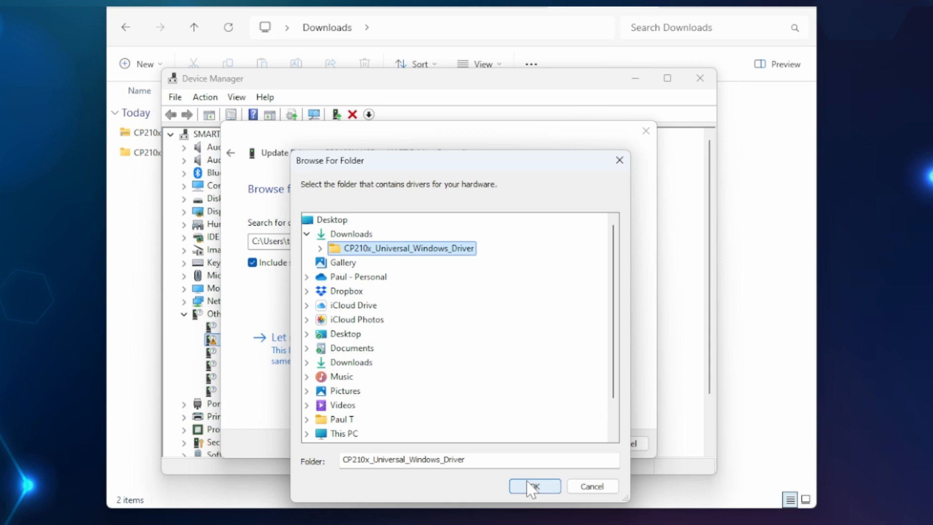
pyautogui.click(533, 486)
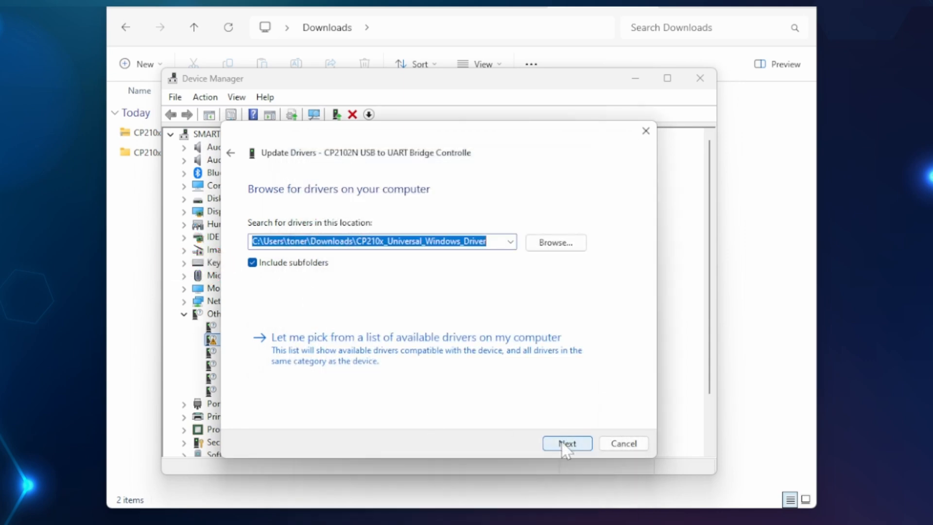
pyautogui.click(565, 444)
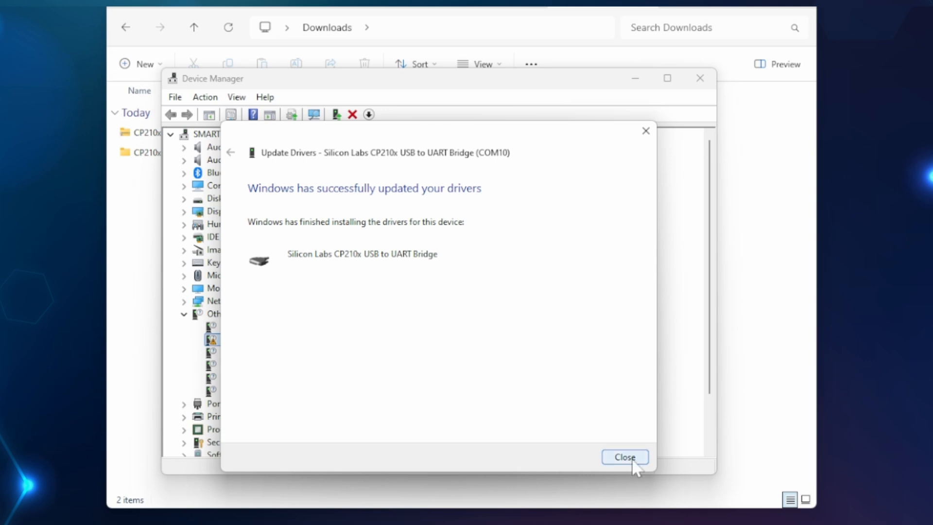
pyautogui.click(623, 457)
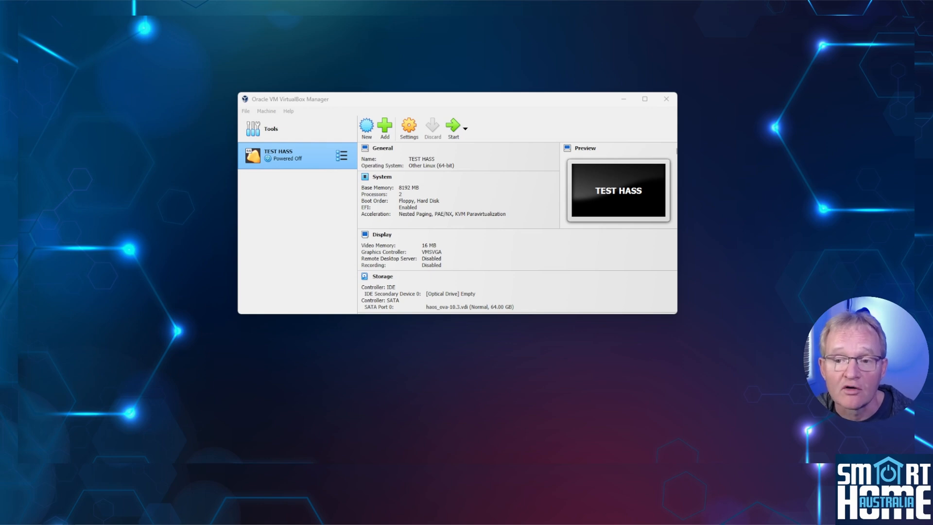
# - Give TEST HASS a USB 3.0 controller with a CP2102N filter, then start it
pyautogui.click(644, 99)
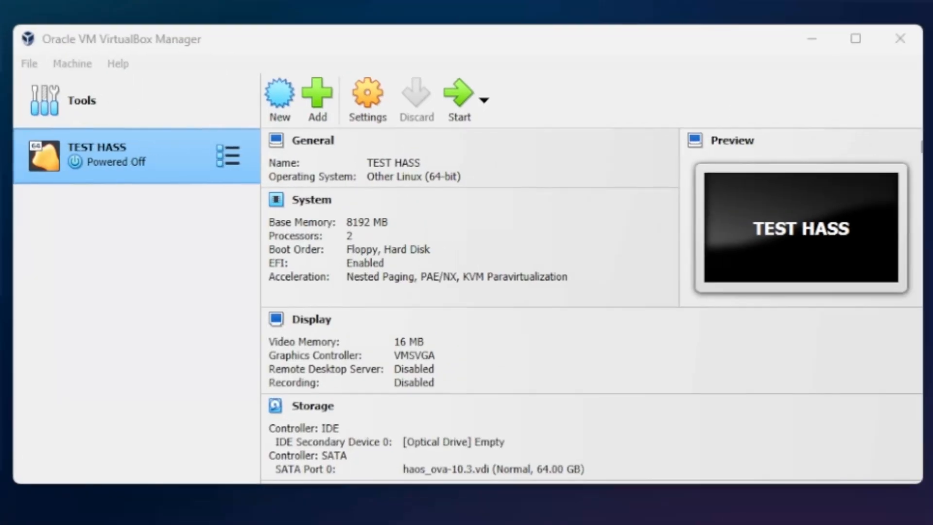
pyautogui.moveTo(123, 181)
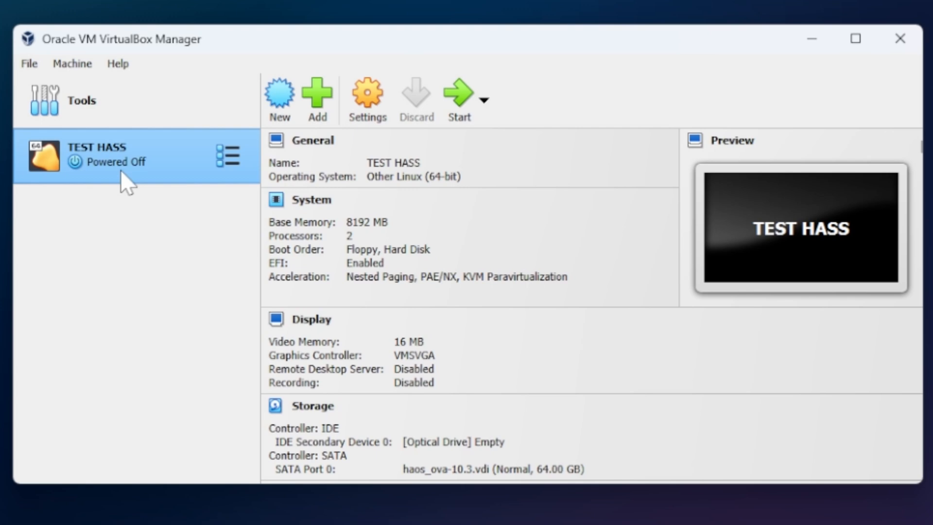
pyautogui.click(367, 97)
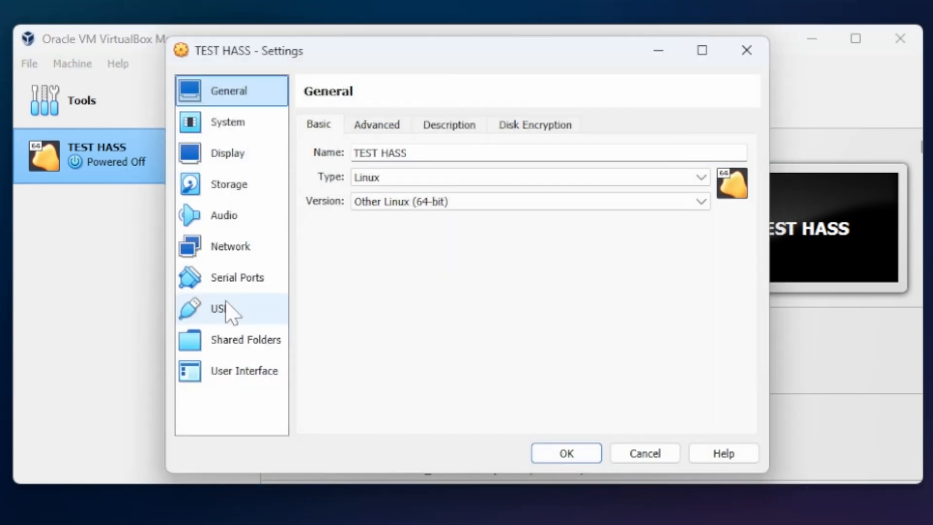
pyautogui.click(218, 308)
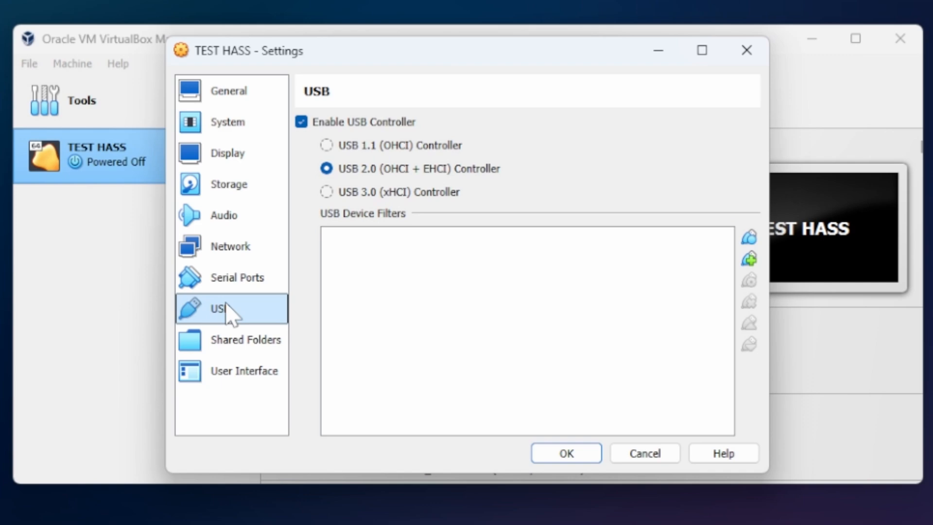
pyautogui.moveTo(241, 309)
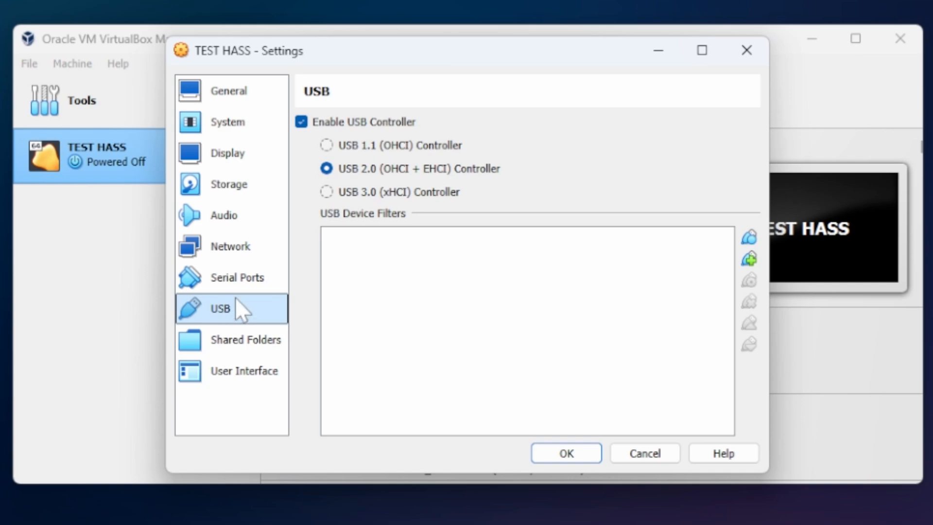
pyautogui.click(326, 192)
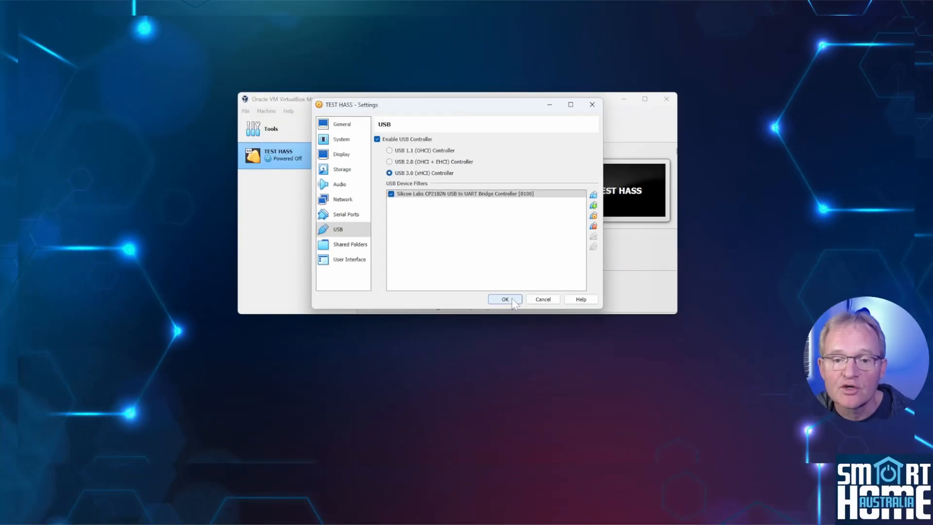
pyautogui.click(504, 299)
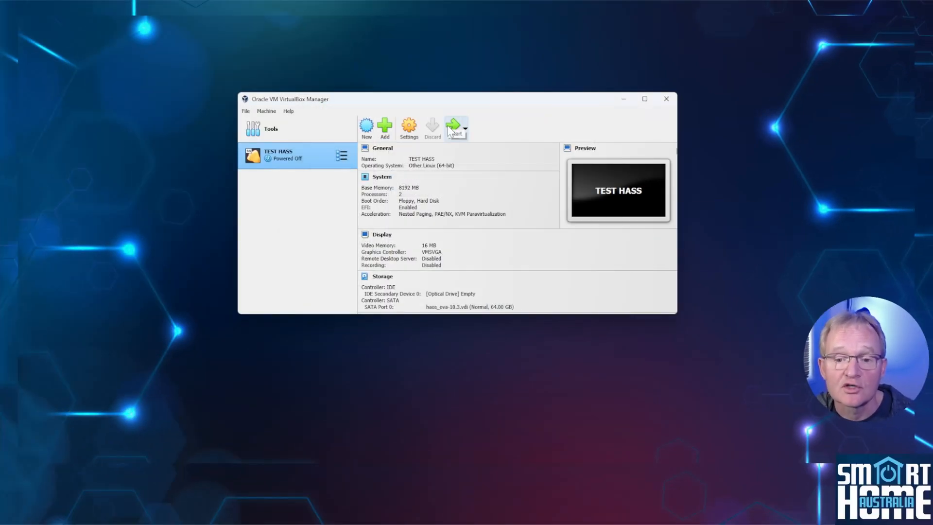
pyautogui.click(454, 125)
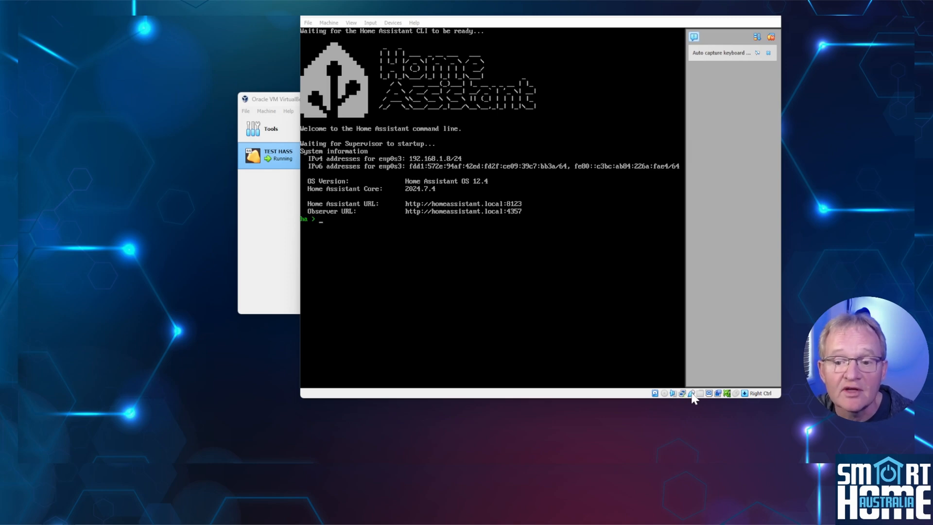
# - Check the USB device icon in the TEST HASS VM status bar
pyautogui.click(691, 393)
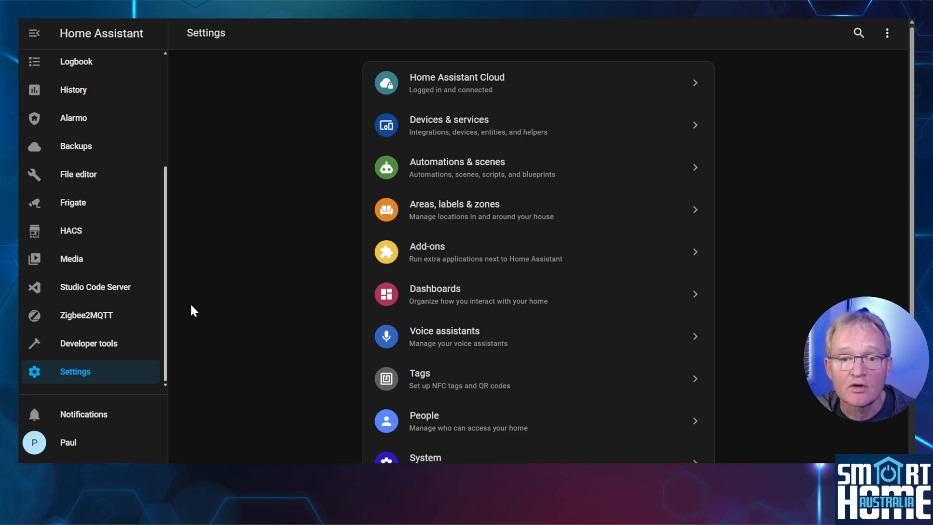
pyautogui.moveTo(84, 379)
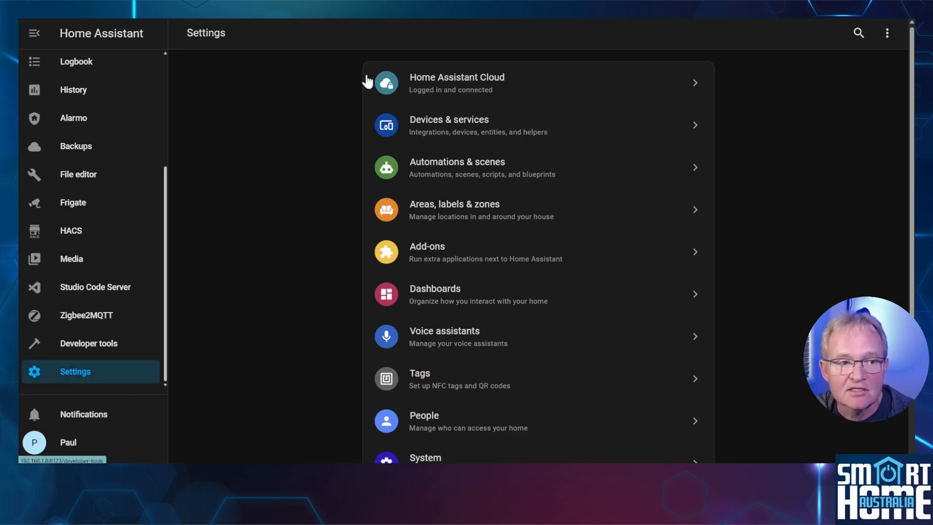
# - Add the Z-Wave integration using the Supervisor add-on on the CP2102N USB path
pyautogui.click(448, 125)
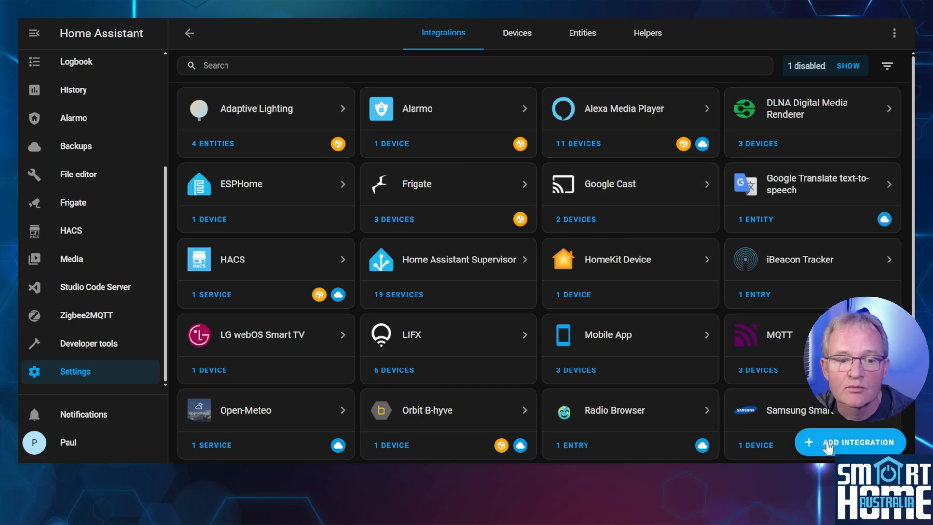
pyautogui.click(850, 442)
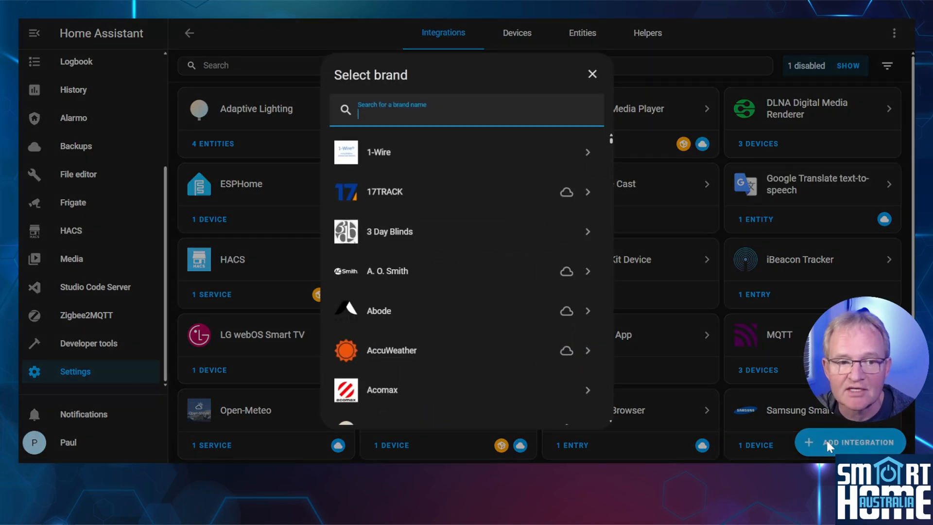
pyautogui.write('zwave')
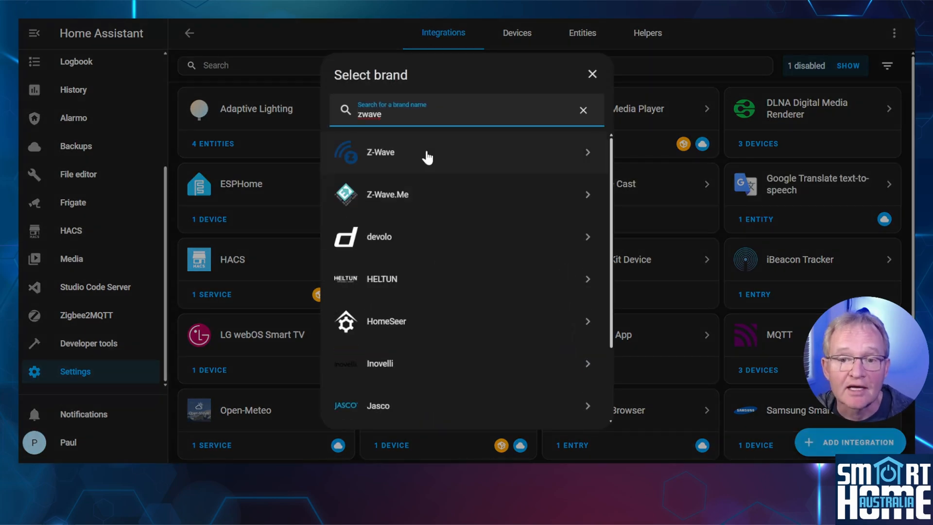
pyautogui.click(380, 152)
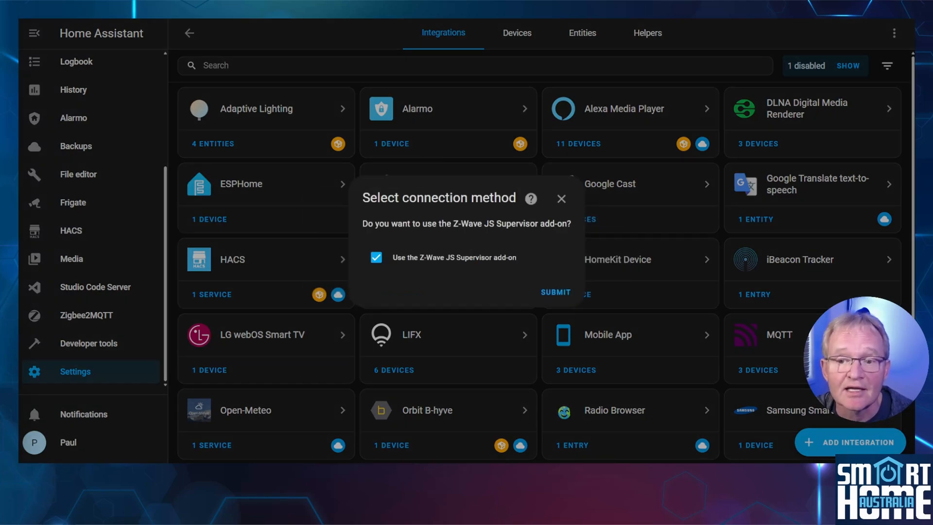
pyautogui.click(554, 292)
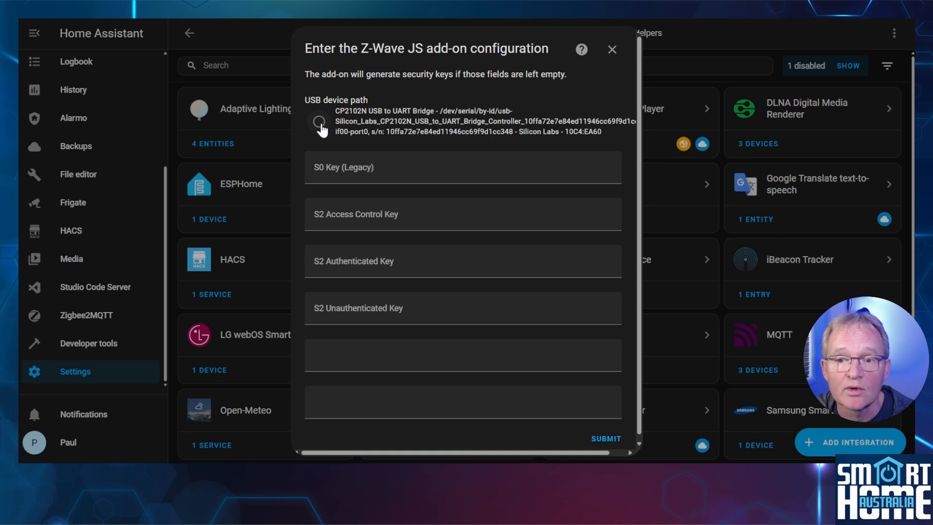
pyautogui.click(319, 123)
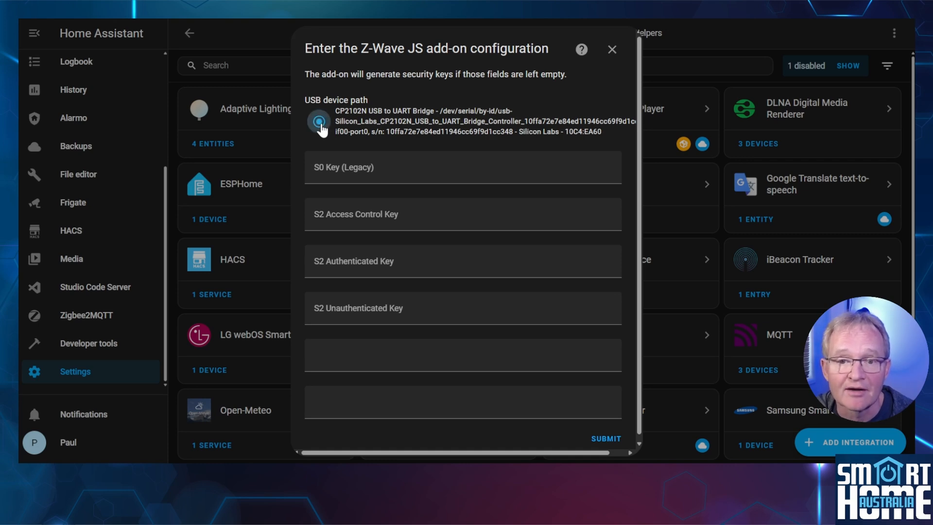
pyautogui.click(605, 438)
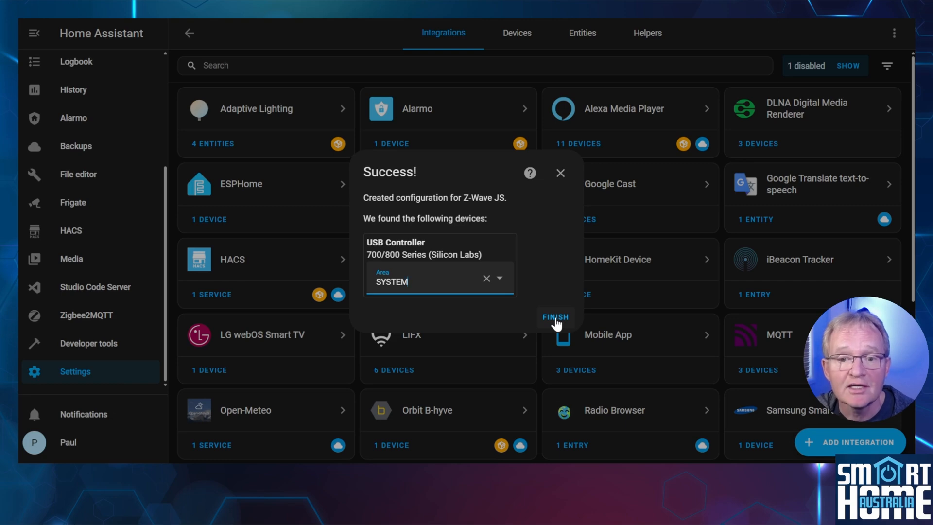
pyautogui.click(554, 317)
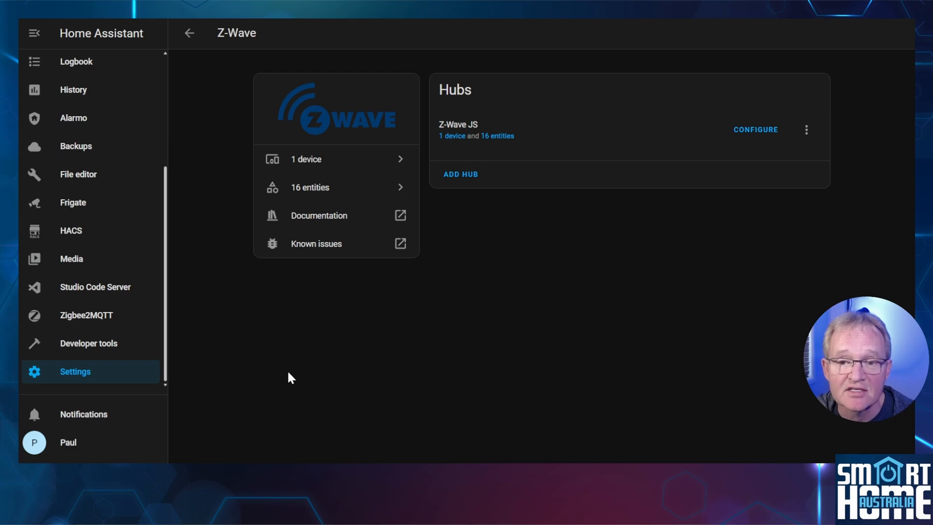
# - Include the switch as a new Z-Wave device and close the added confirmation
pyautogui.click(189, 32)
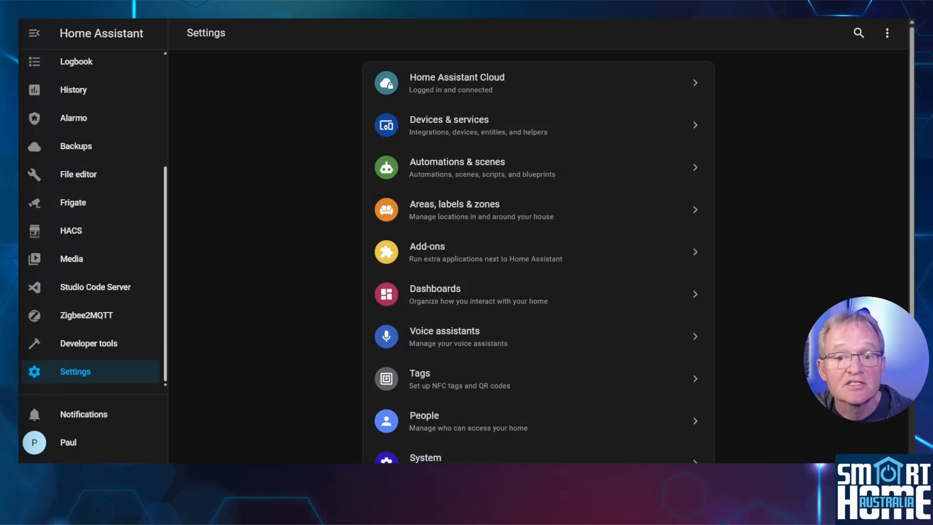
pyautogui.moveTo(87, 180)
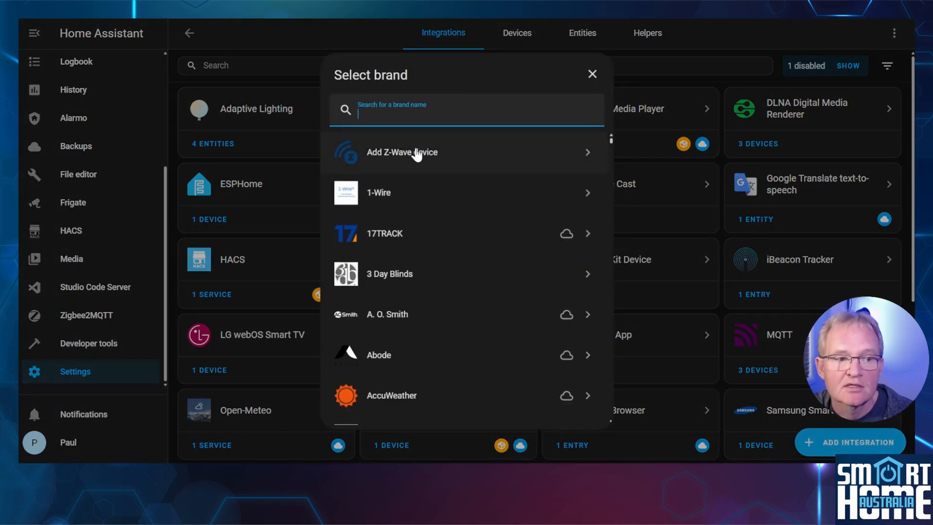
pyautogui.click(402, 152)
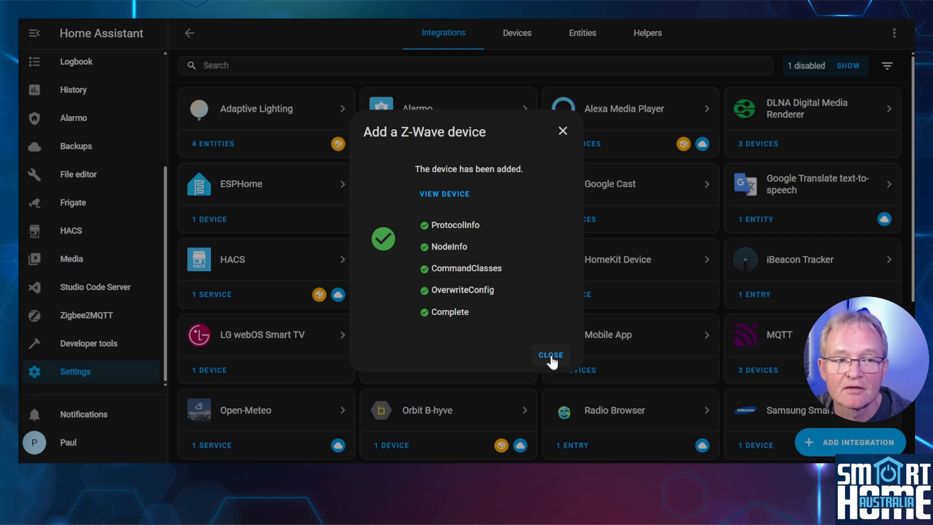
pyautogui.click(549, 354)
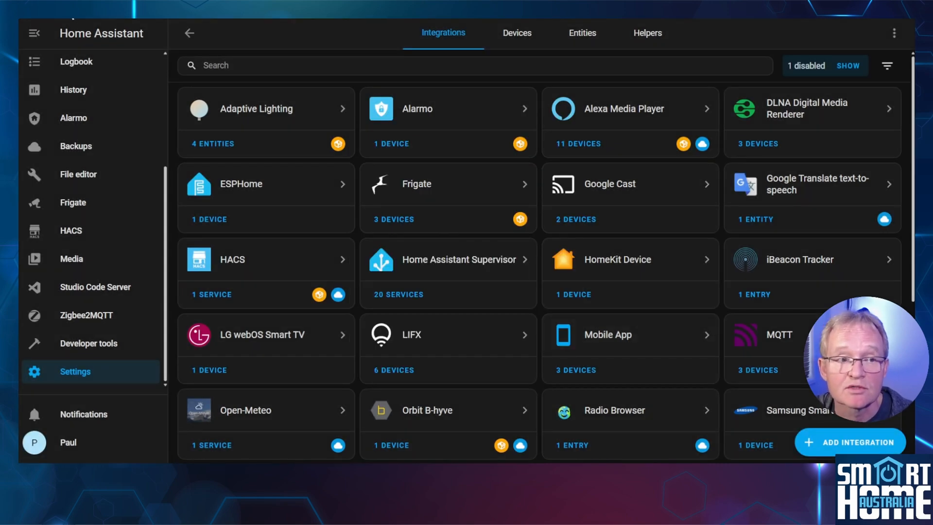
# - Filter integrations by 'zwave', open its devices, and scroll the Smart Switch 6 page
pyautogui.write('zwave')
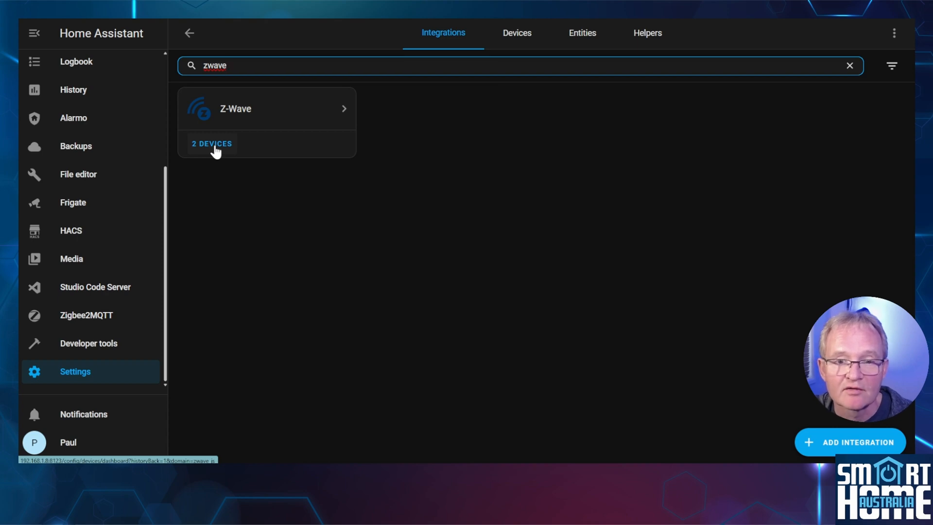
pyautogui.click(211, 144)
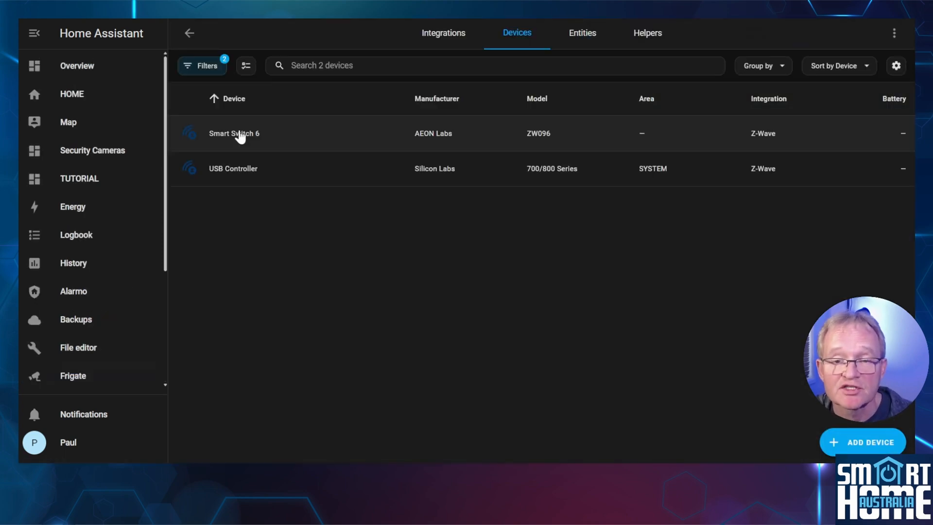
pyautogui.click(234, 133)
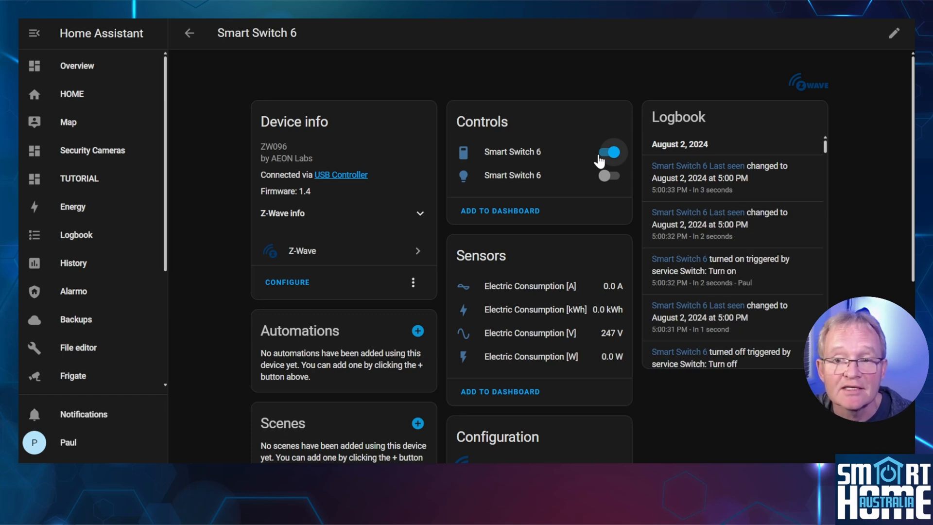
pyautogui.scroll(-3)
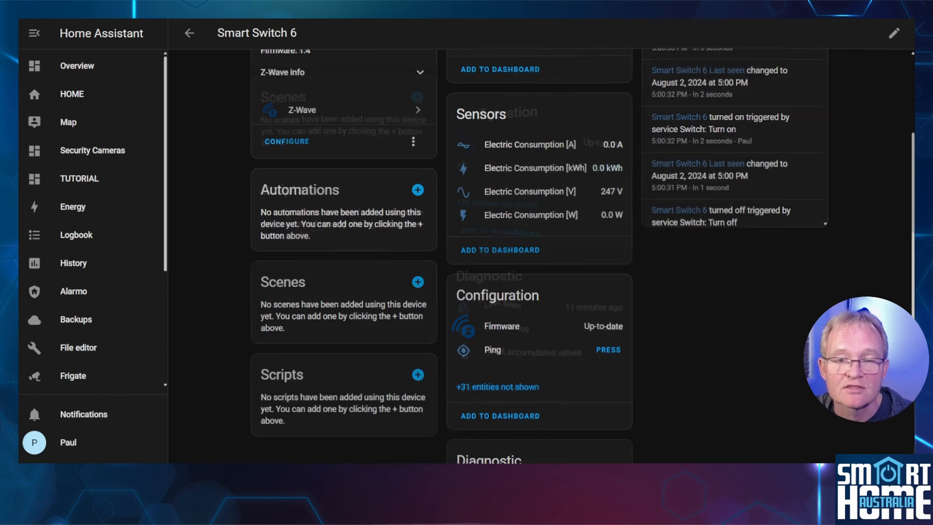
pyautogui.scroll(-3)
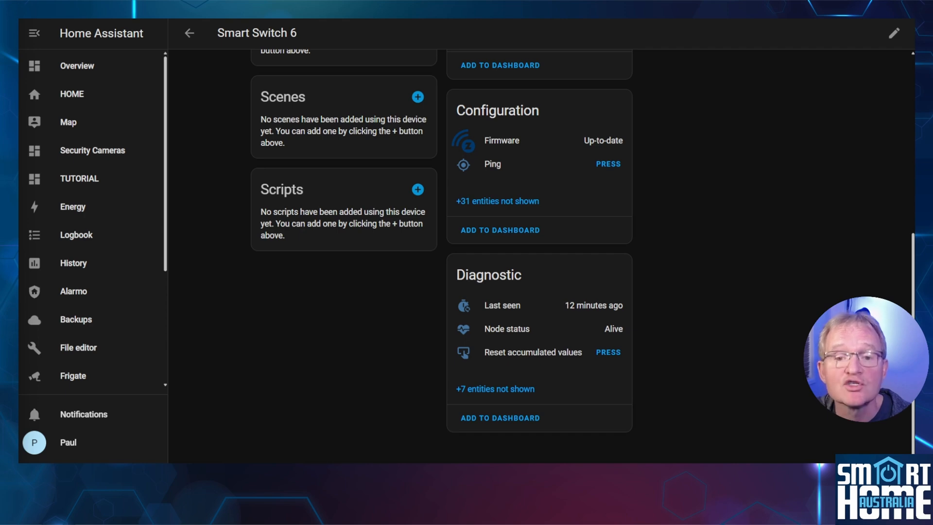
pyautogui.moveTo(496, 204)
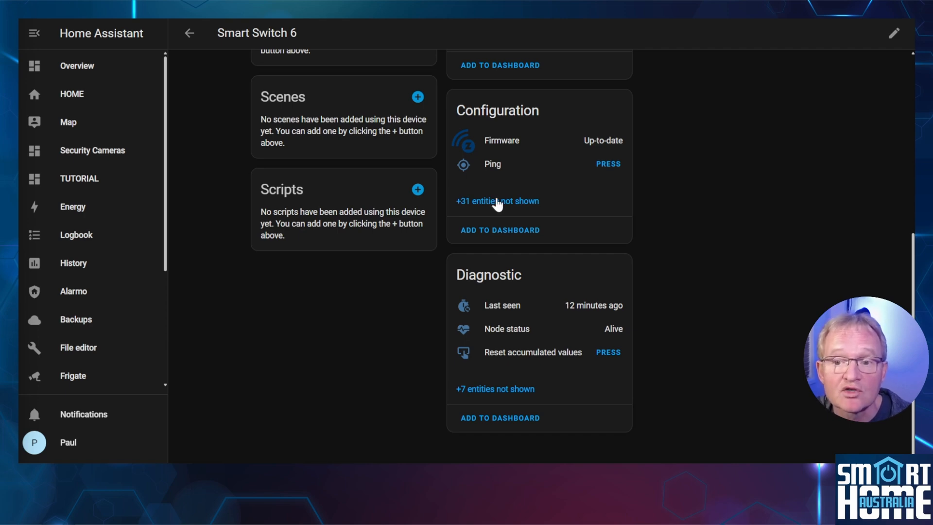
# - Turn on the hidden LED Indicator configuration entity in its settings and acknowledge the notice
pyautogui.click(497, 201)
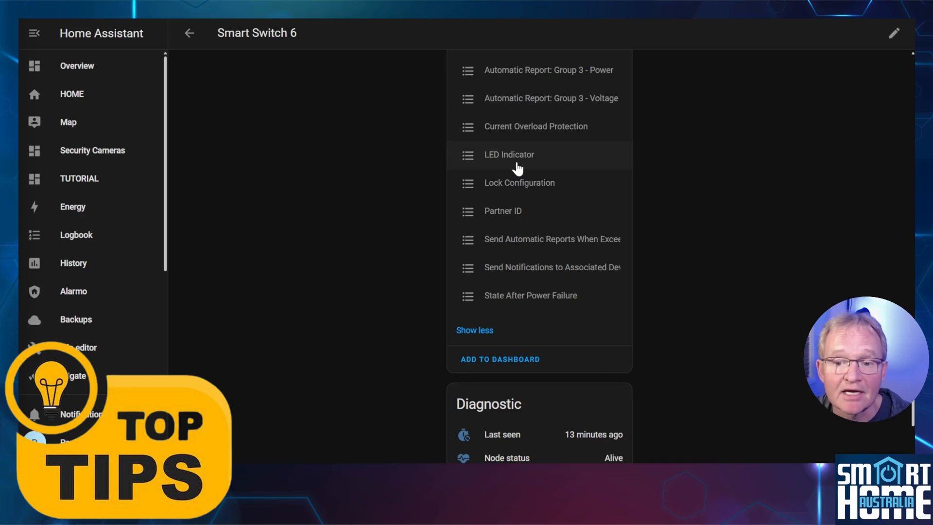
pyautogui.click(509, 154)
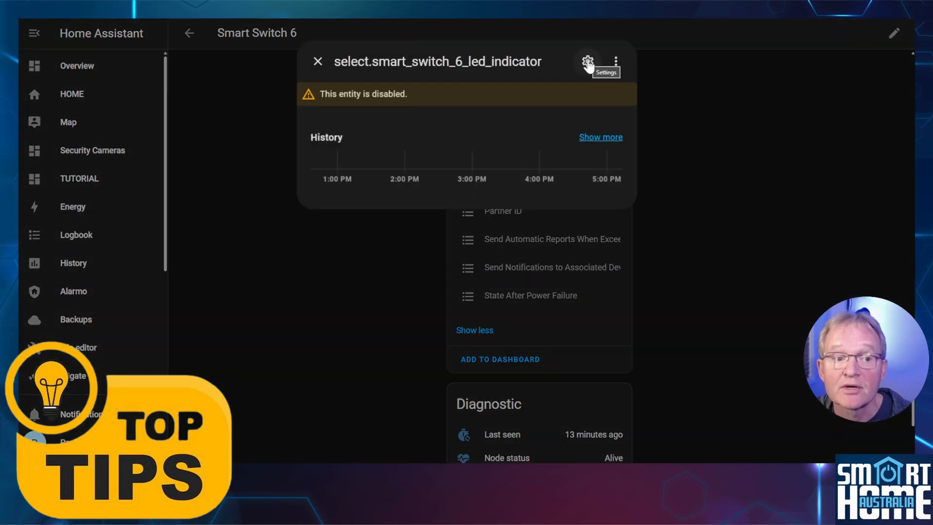
pyautogui.click(588, 61)
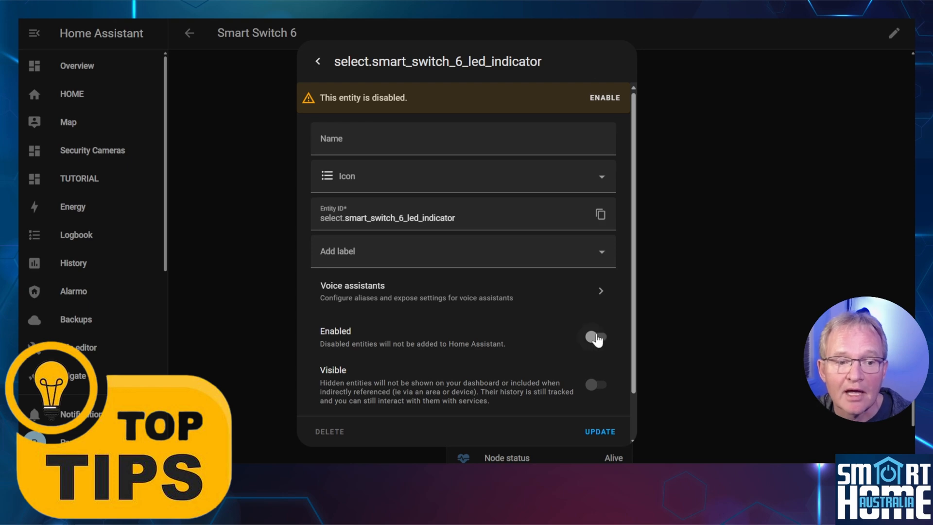
pyautogui.click(594, 338)
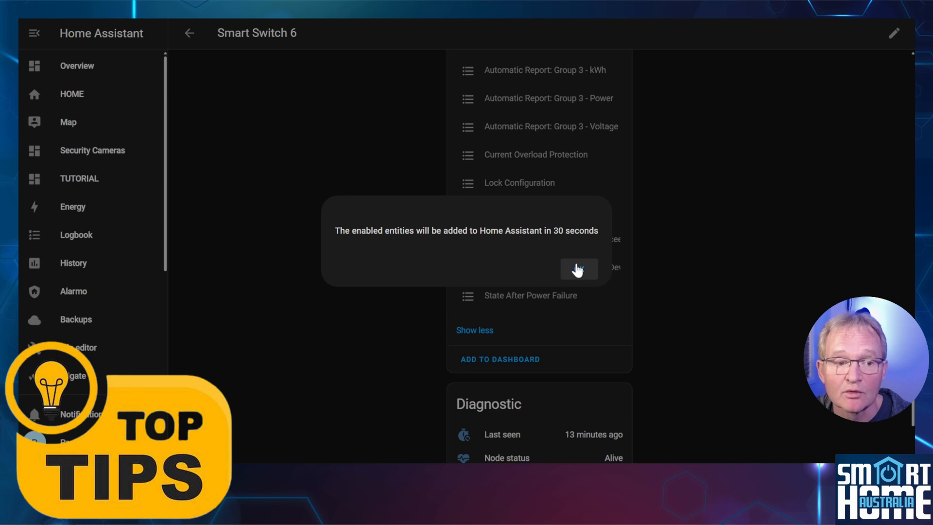
pyautogui.click(577, 269)
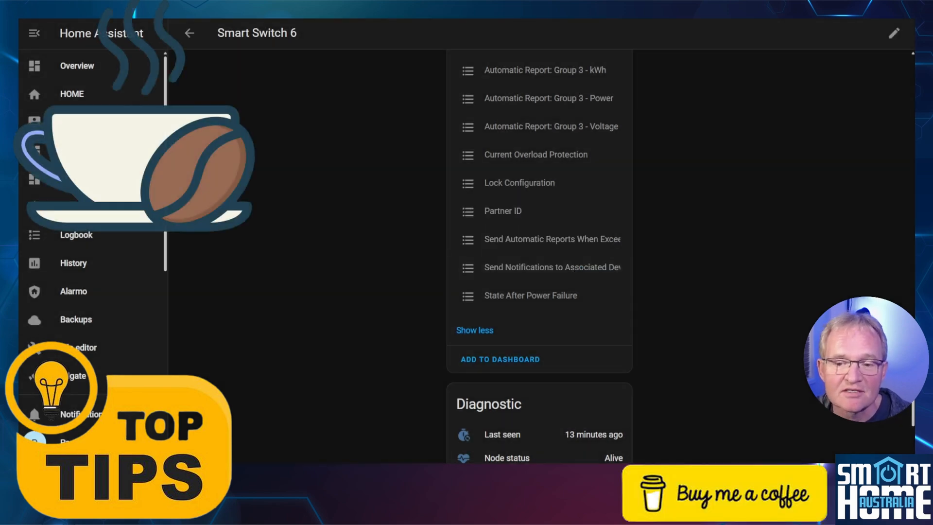
# - Choose Night light mode from the LED Indicator dropdown in the Configuration card
pyautogui.scroll(-3)
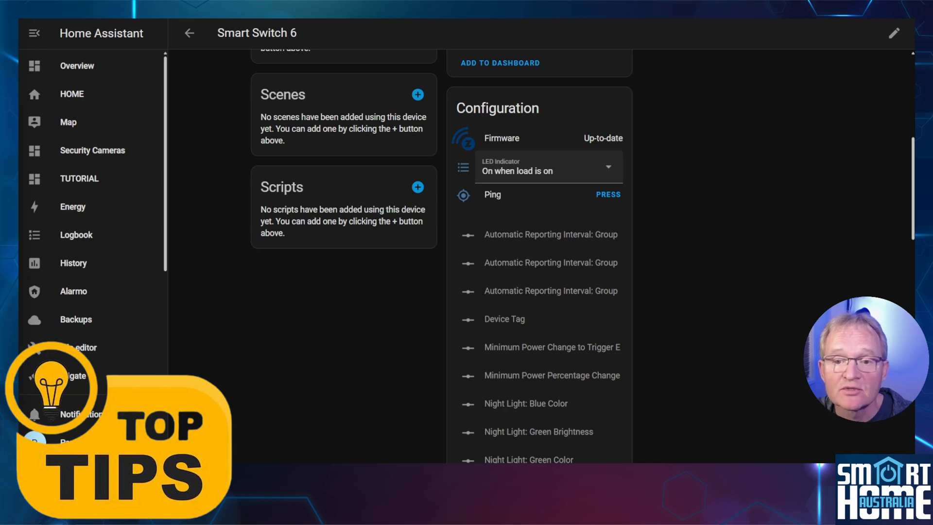
pyautogui.scroll(-3)
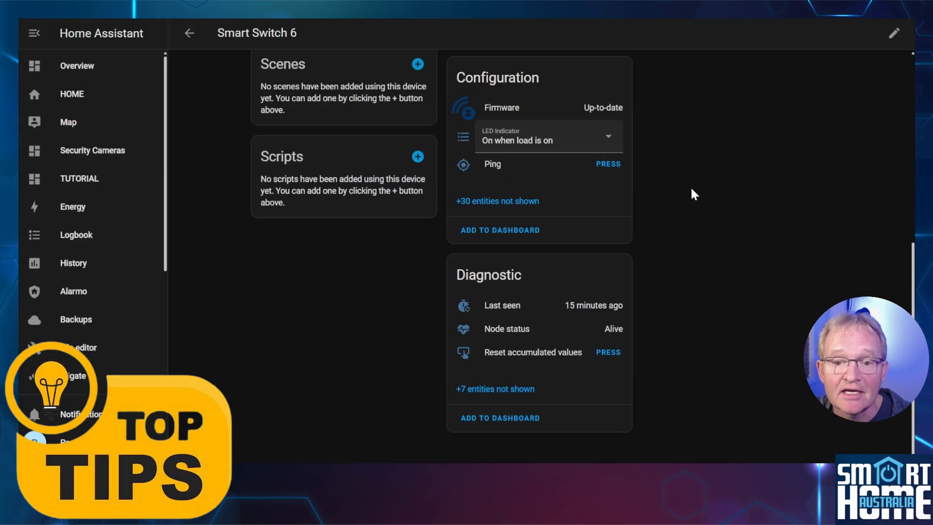
pyautogui.click(544, 140)
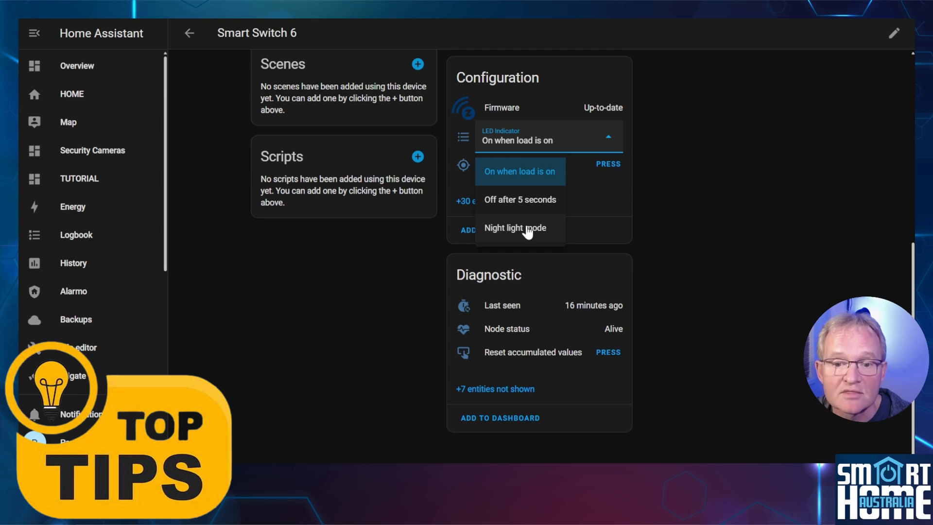
pyautogui.click(516, 227)
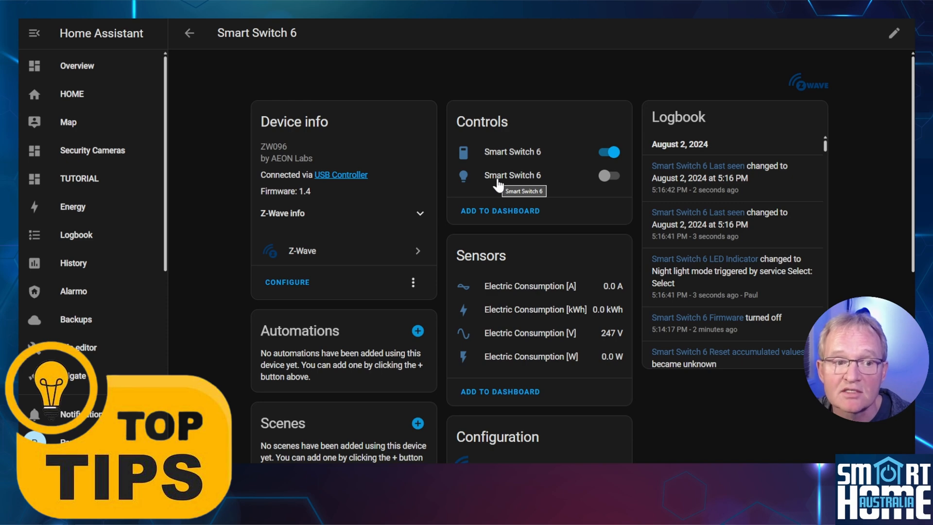
# - Open the Smart Switch 6 night light dialog and bring up its colour wheel
pyautogui.click(511, 175)
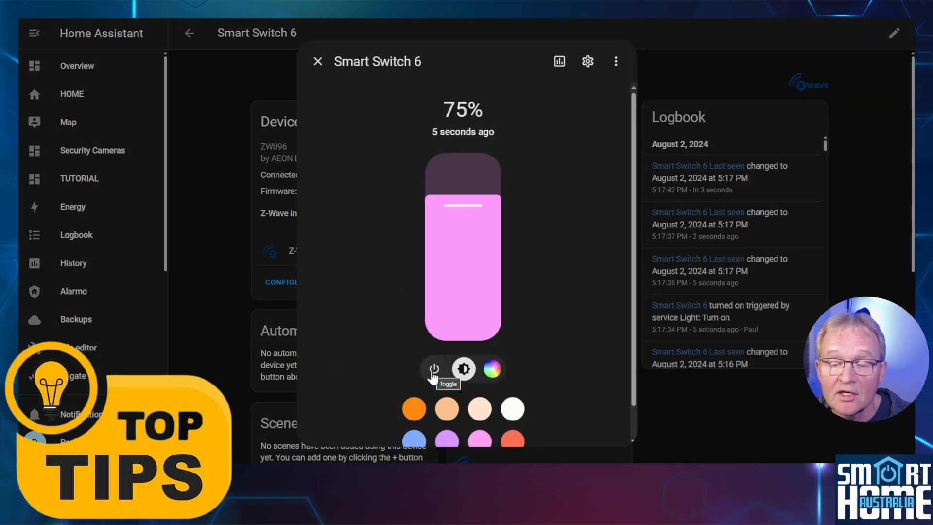
pyautogui.moveTo(492, 369)
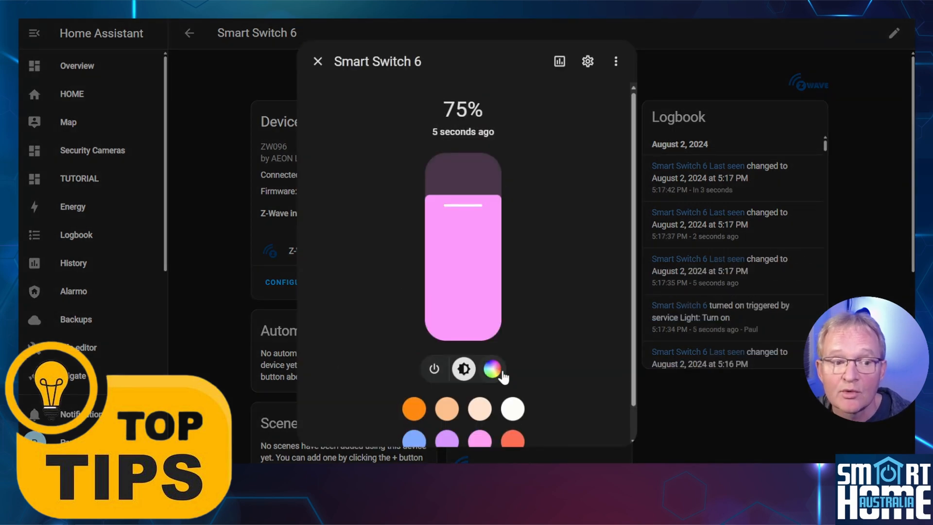
pyautogui.click(491, 369)
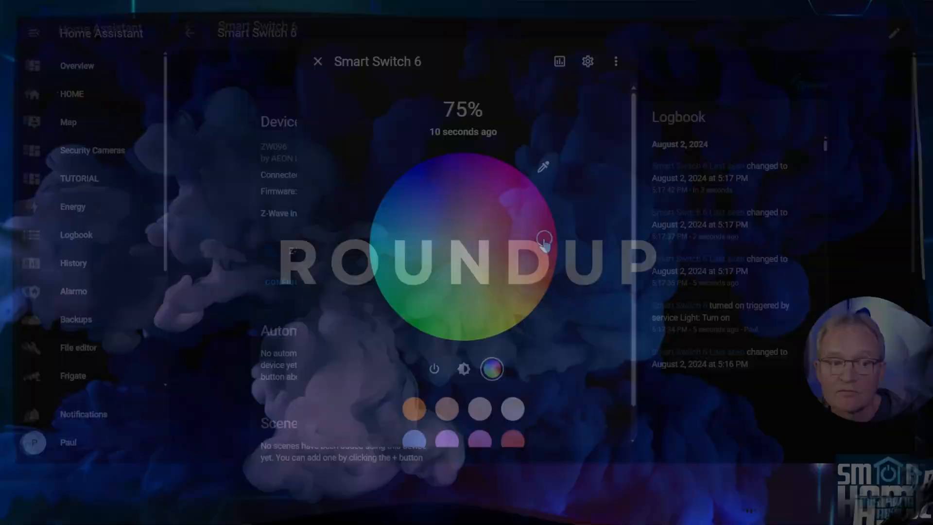